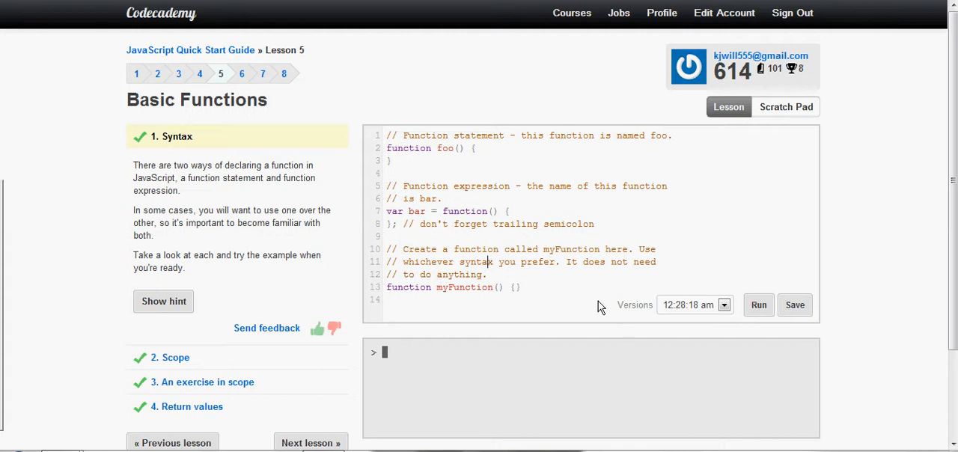
- Run the myFunction code to pass Syntax, then go to the Scope exercise
{"action": "left_click", "coordinate": [523, 287]}
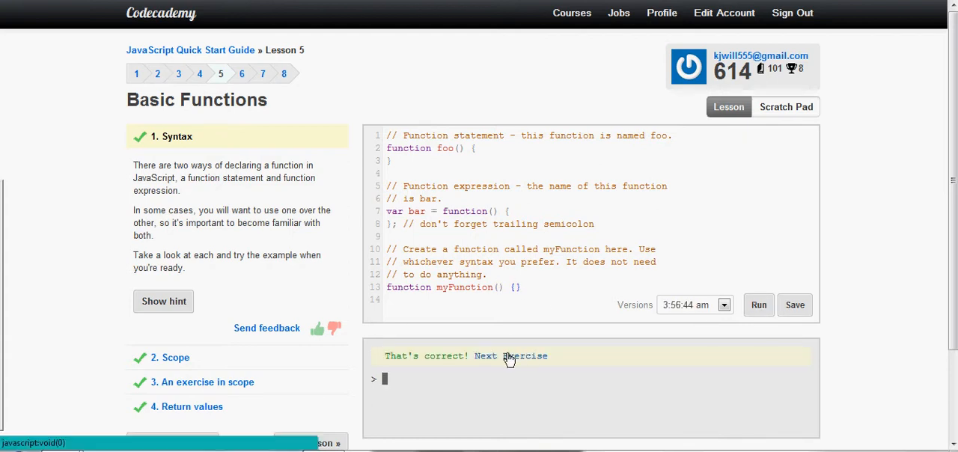
{"action": "left_click", "coordinate": [525, 356]}
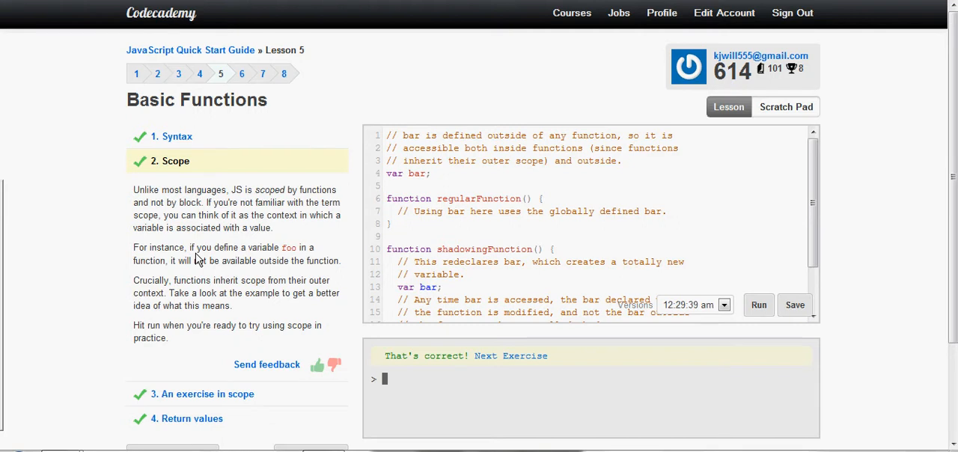
{"action": "mouse_move", "coordinate": [210, 241]}
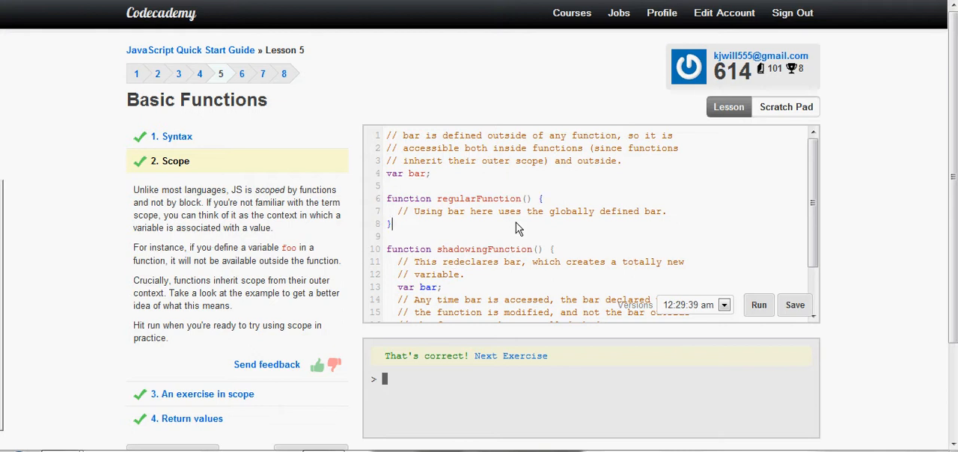
- Scroll through the Scope example with global bar and shadowed bar
{"action": "scroll", "scroll_direction": "down", "scroll_amount": 3}
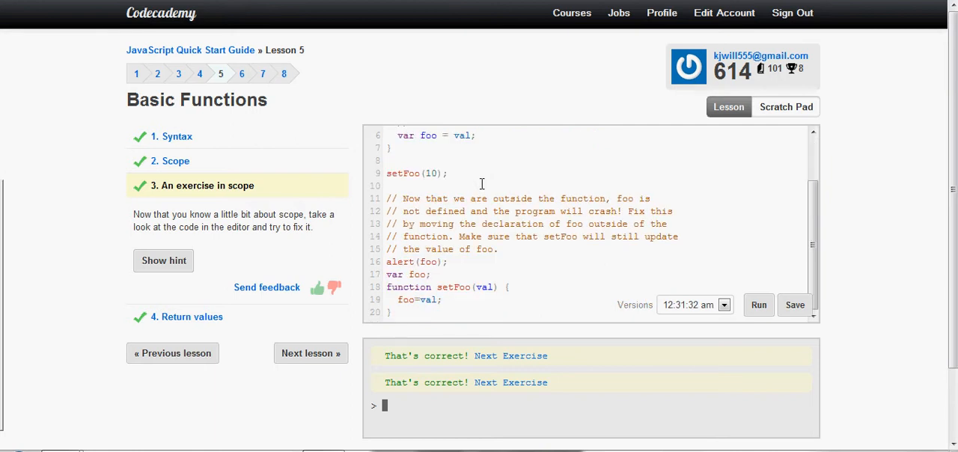
- Run the scope code with foo declared outside setFoo and dismiss the alert showing 10
{"action": "scroll", "scroll_direction": "down", "scroll_amount": 3}
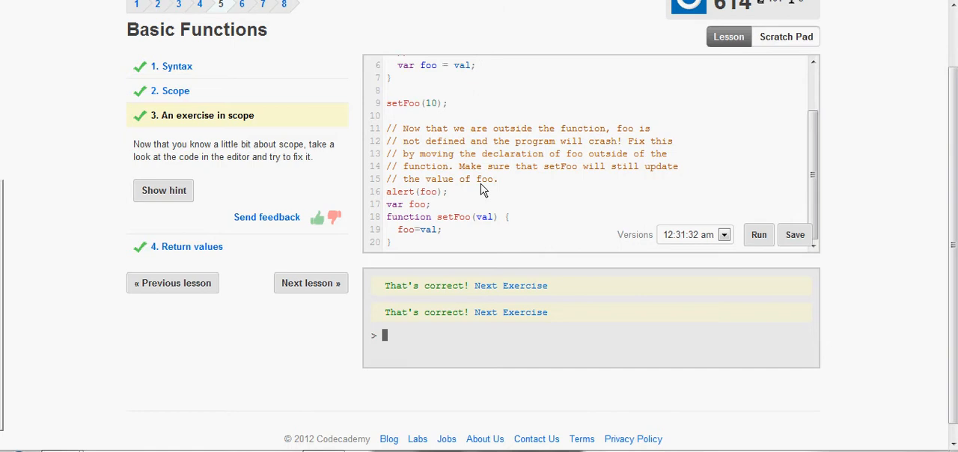
{"action": "mouse_move", "coordinate": [381, 282]}
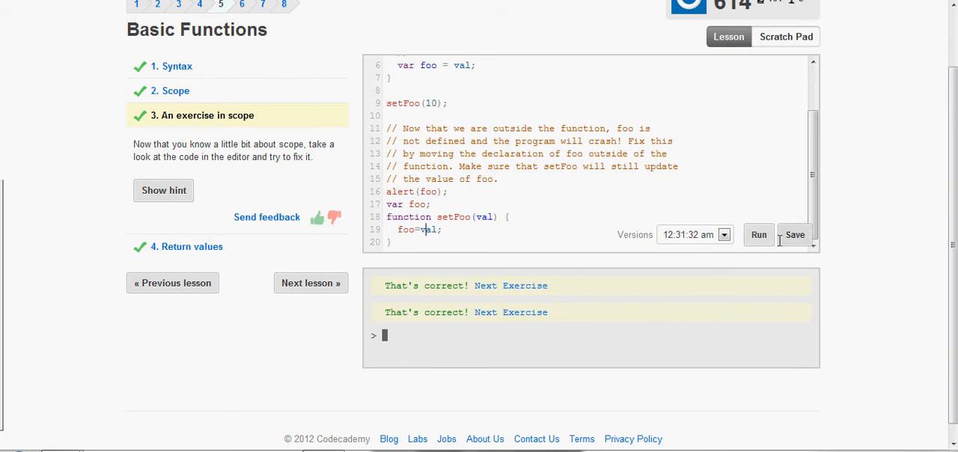
{"action": "left_click", "coordinate": [758, 234]}
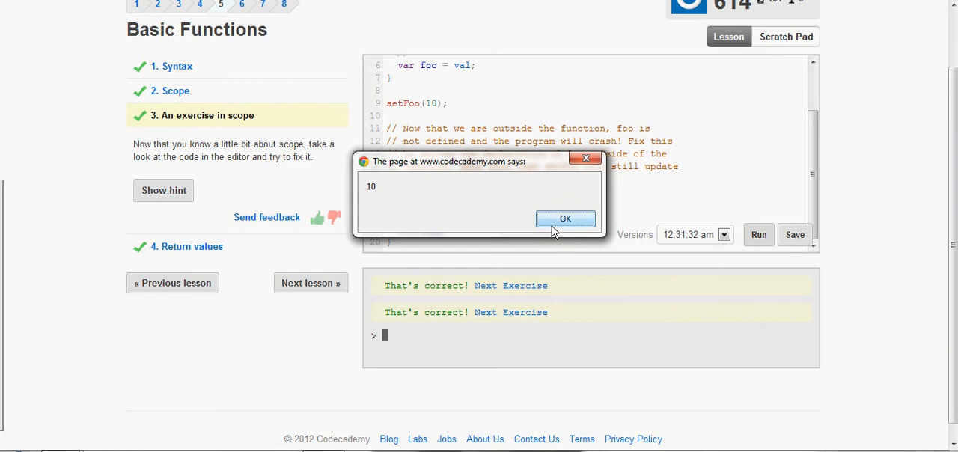
{"action": "left_click", "coordinate": [566, 219]}
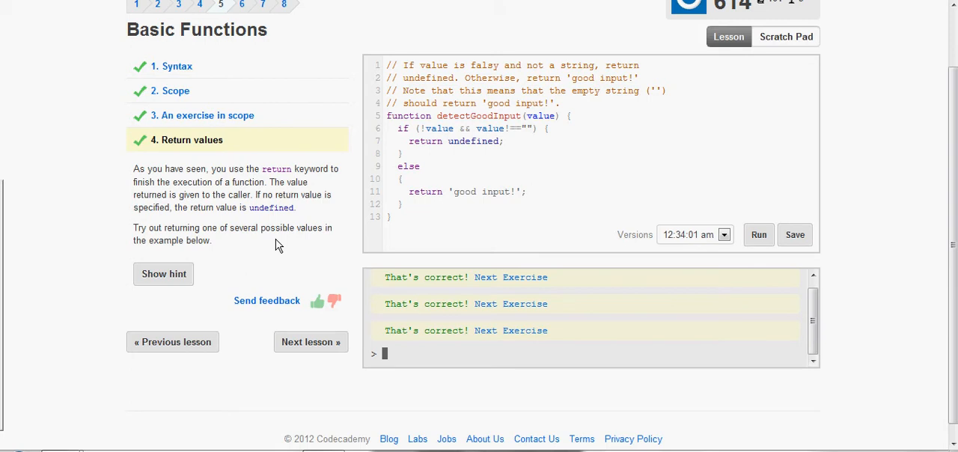
{"action": "mouse_move", "coordinate": [476, 77]}
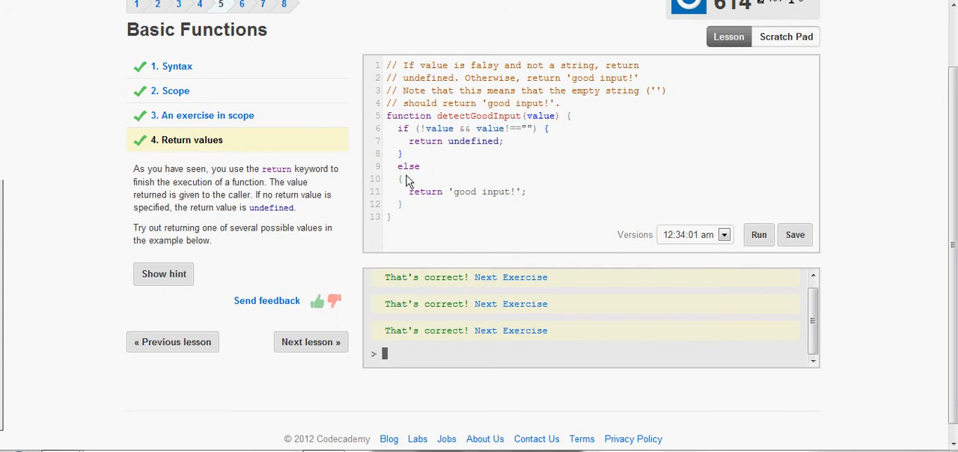
{"action": "mouse_move", "coordinate": [735, 231]}
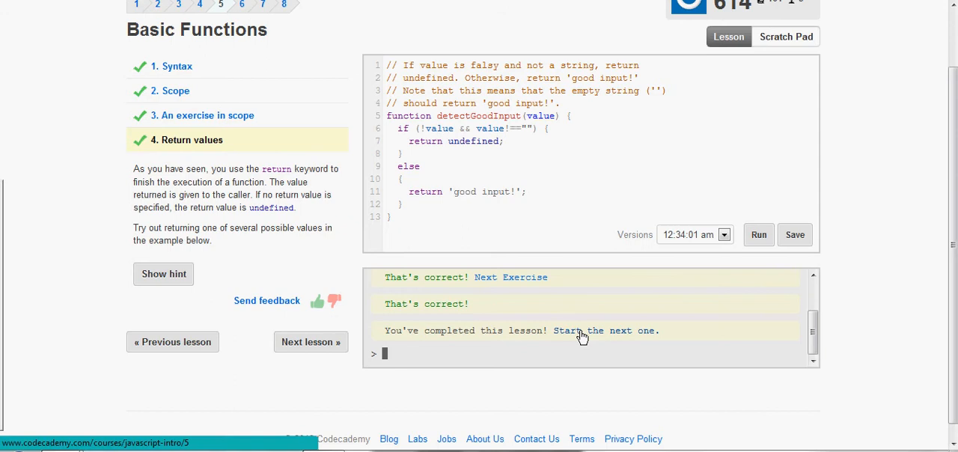
- Start the next lesson from the completion message and open Lesson 6, Strings
{"action": "left_click", "coordinate": [581, 330]}
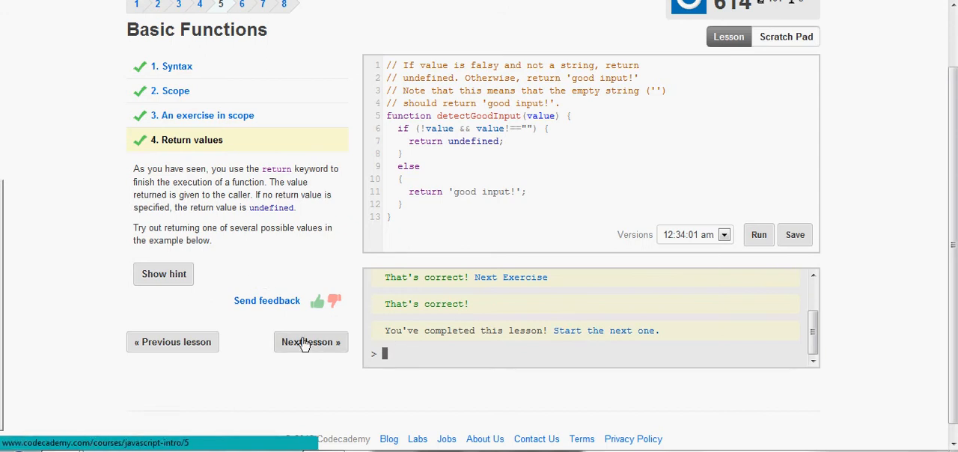
{"action": "left_click", "coordinate": [311, 342]}
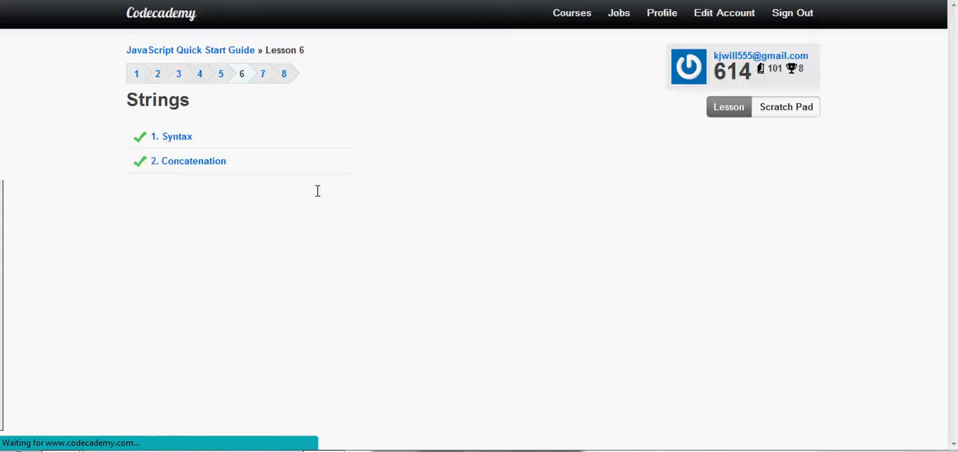
- Inspect the single- and double-quoted html string declarations in the editor
{"action": "left_click", "coordinate": [178, 136]}
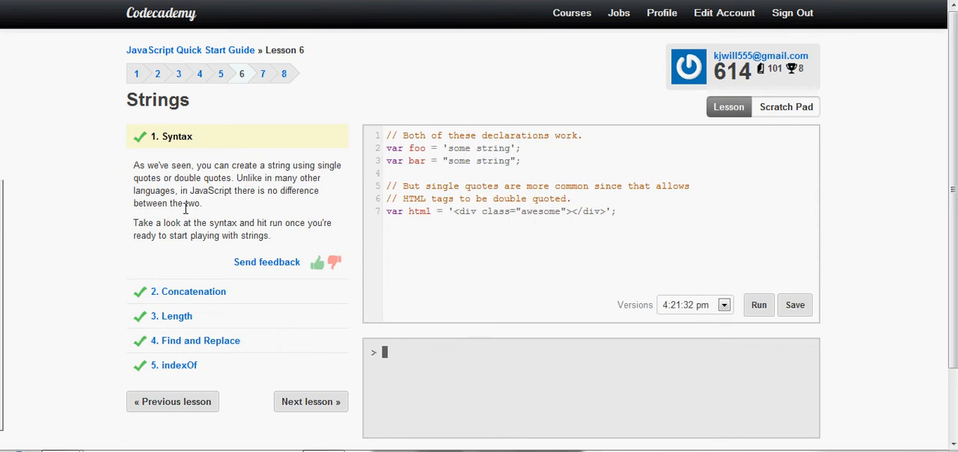
{"action": "mouse_move", "coordinate": [534, 153]}
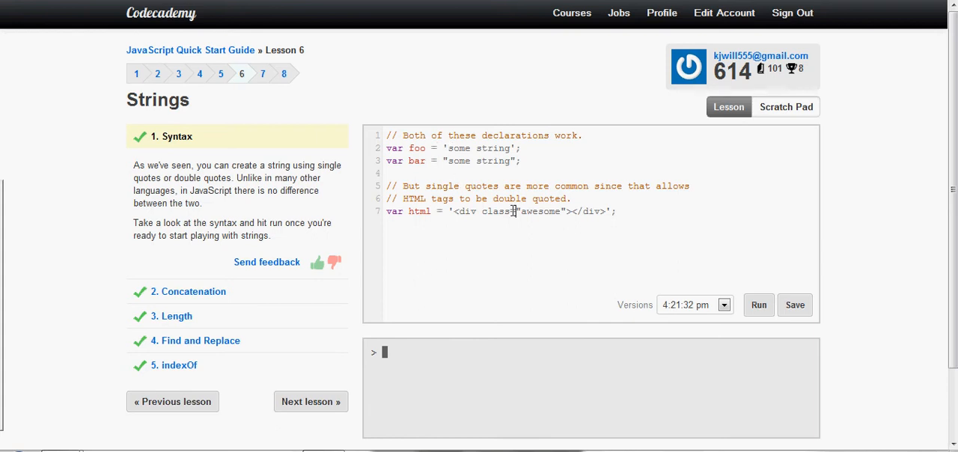
{"action": "mouse_move", "coordinate": [533, 216]}
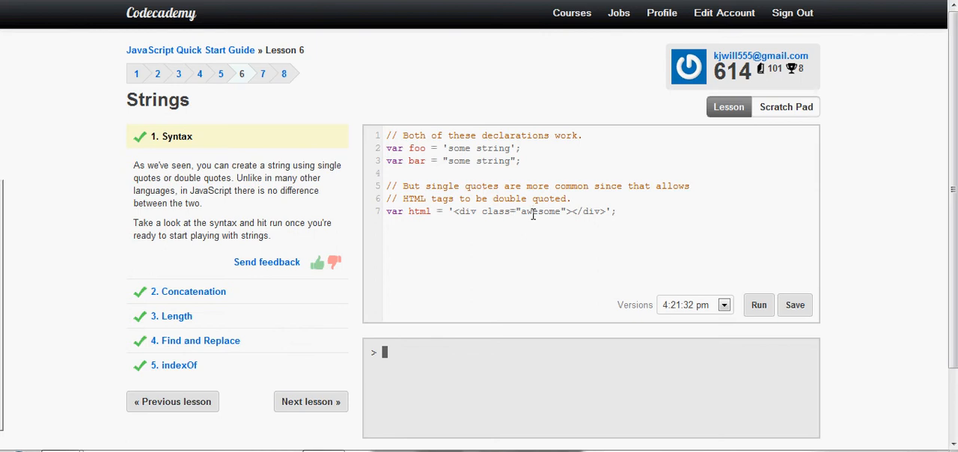
{"action": "left_click", "coordinate": [759, 305]}
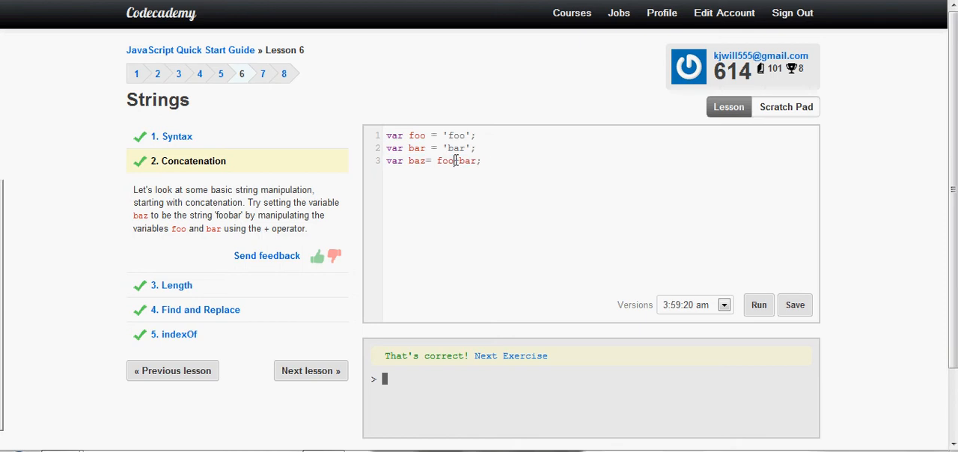
- Insert + so baz = foo+bar, and run the Concatenation code
{"action": "type", "text": "+"}
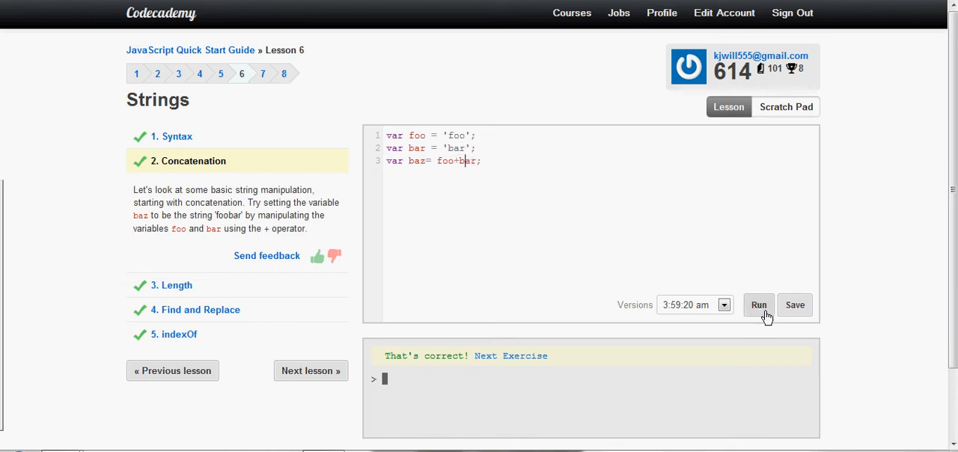
{"action": "left_click", "coordinate": [758, 304]}
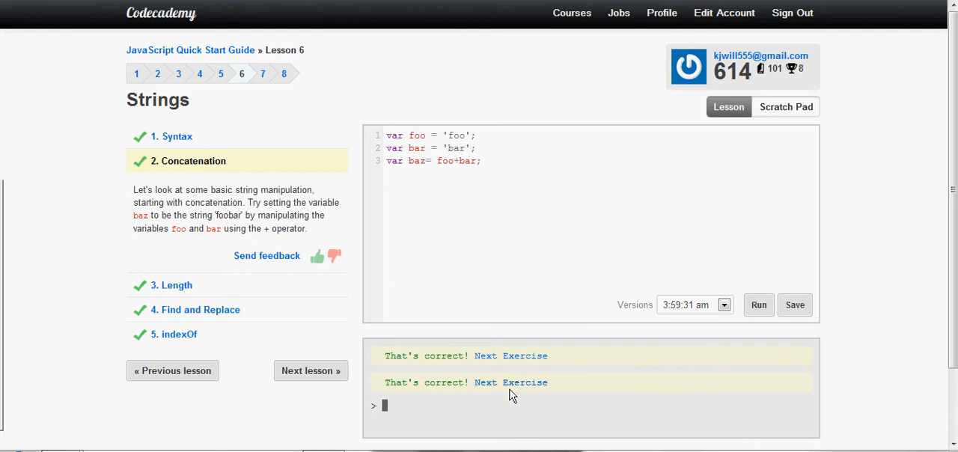
{"action": "mouse_move", "coordinate": [487, 389]}
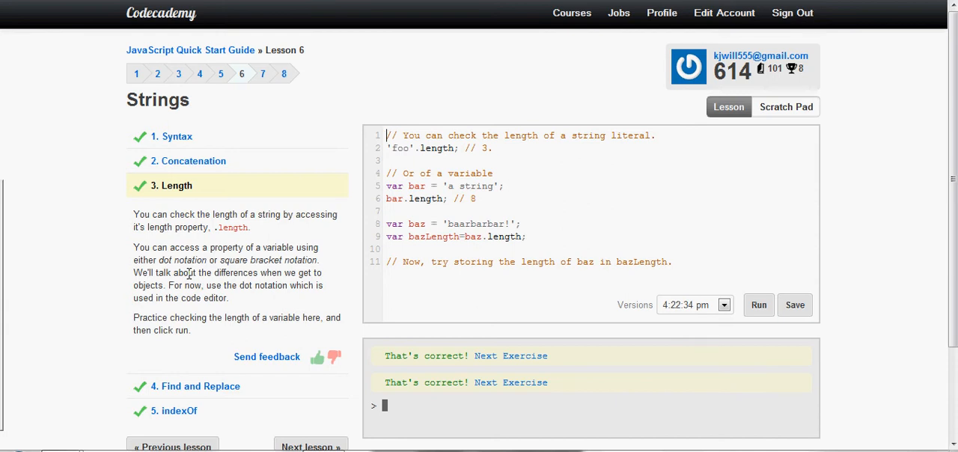
- Scroll through the Length exercise code storing baz.length in bazLength
{"action": "scroll", "scroll_direction": "down", "scroll_amount": 3}
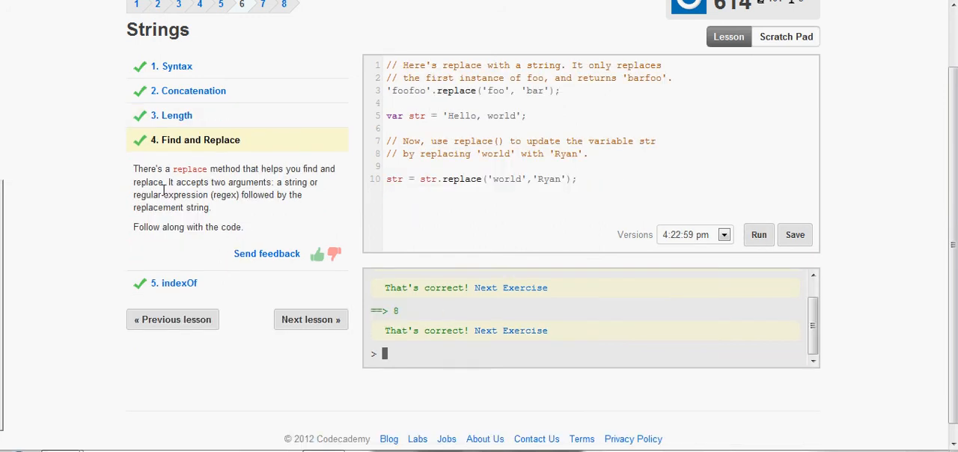
- Examine the str.replace('world','Ryan') call in the instructions and code
{"action": "double_click", "coordinate": [258, 195]}
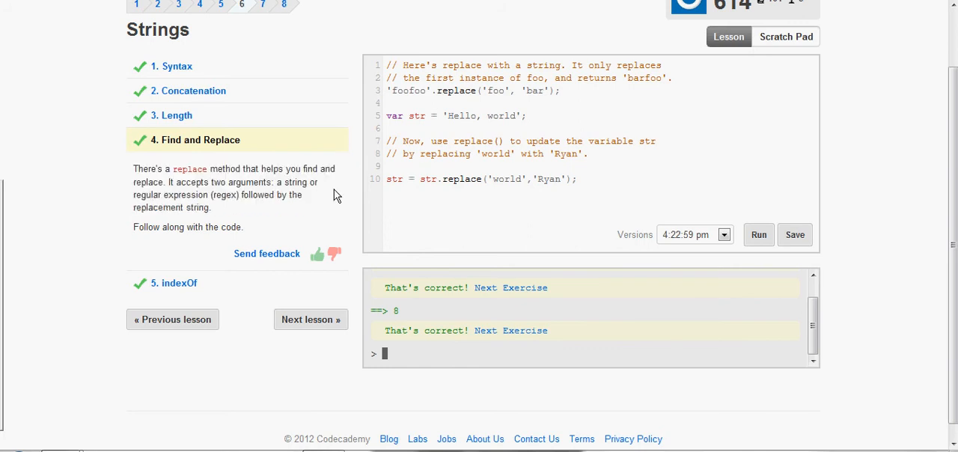
{"action": "mouse_move", "coordinate": [543, 116]}
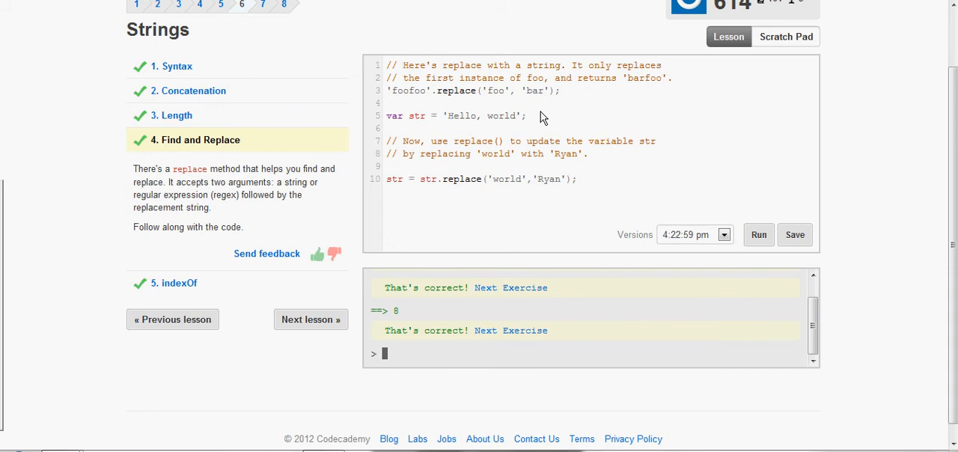
{"action": "mouse_move", "coordinate": [438, 105]}
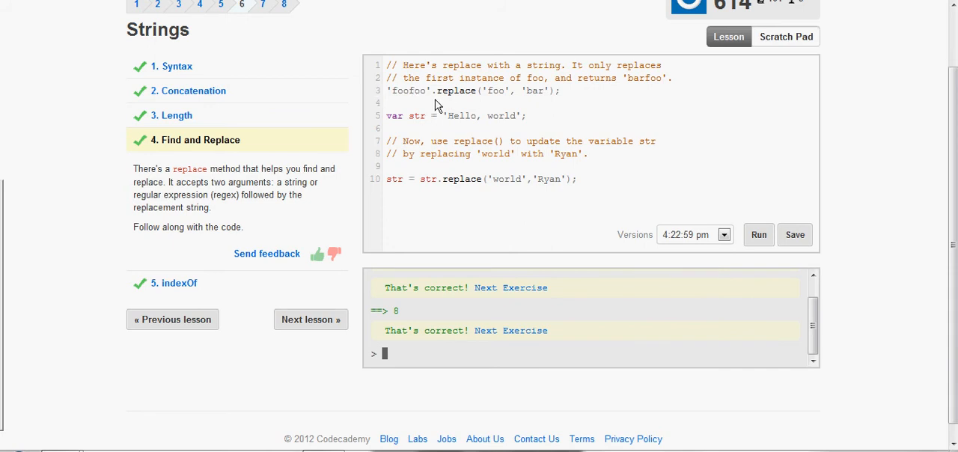
{"action": "mouse_move", "coordinate": [499, 91]}
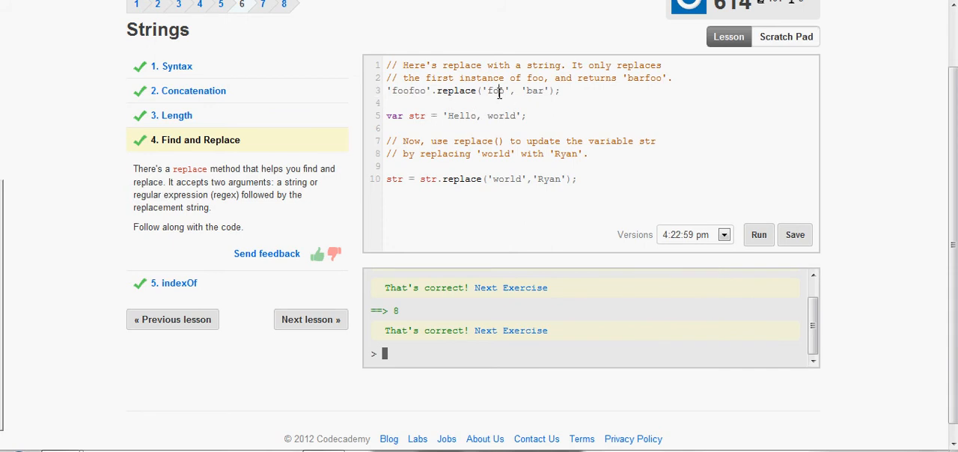
{"action": "left_click", "coordinate": [392, 90]}
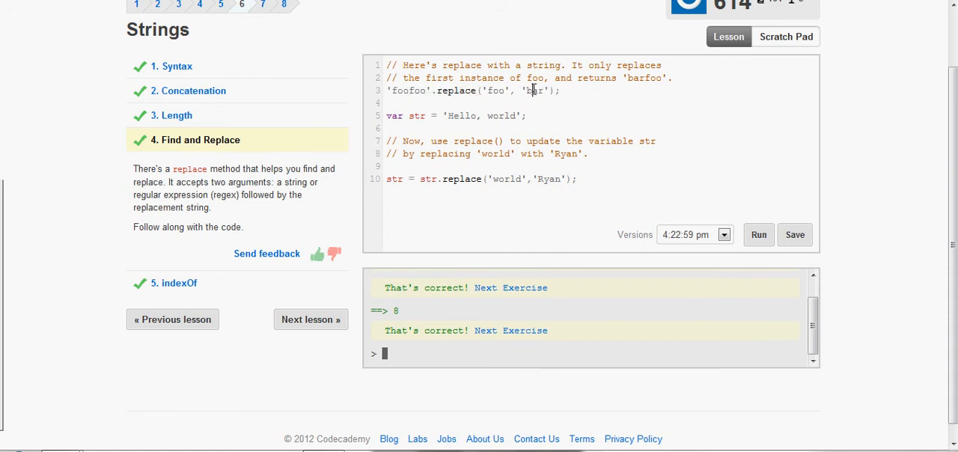
{"action": "mouse_move", "coordinate": [565, 146]}
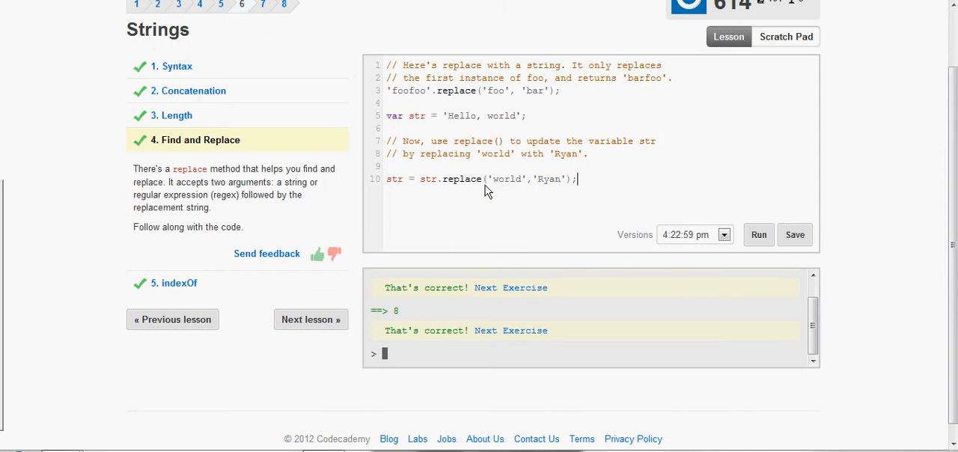
{"action": "mouse_move", "coordinate": [437, 209]}
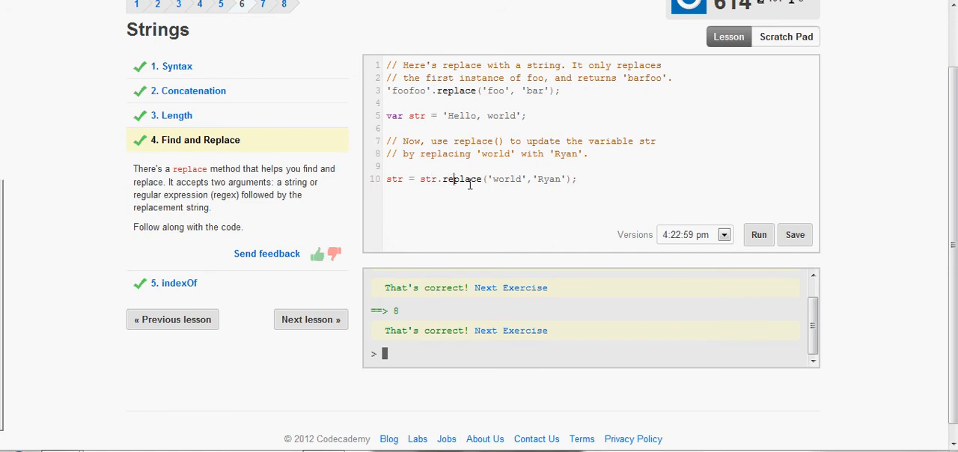
{"action": "double_click", "coordinate": [507, 179]}
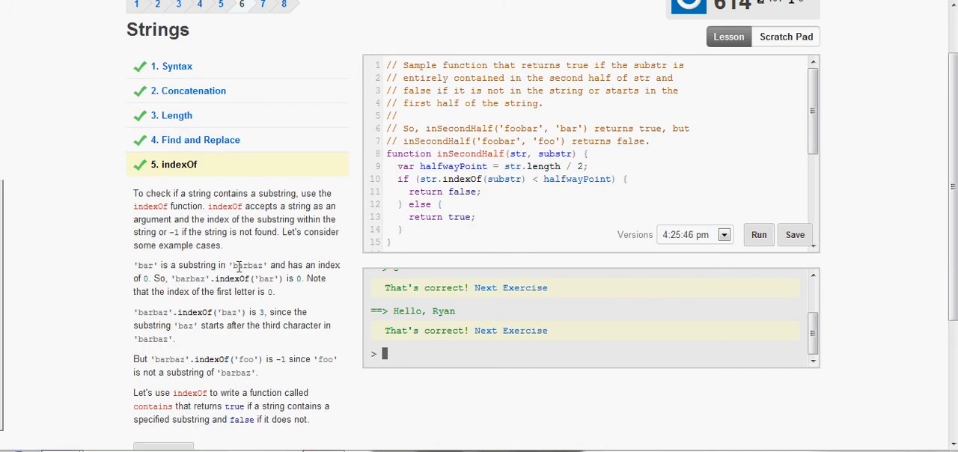
- Run contains using str.indexOf(substr) >= 0 to return true, else false
{"action": "scroll", "scroll_direction": "down", "scroll_amount": 3}
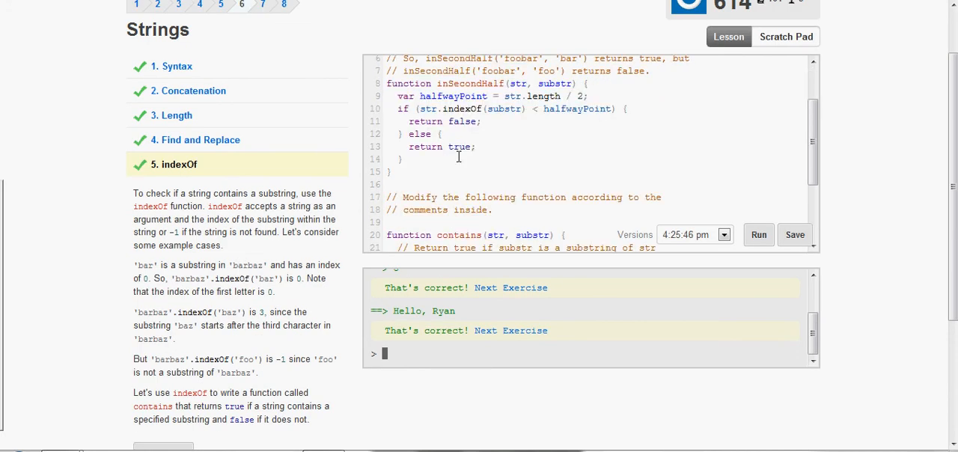
{"action": "scroll", "scroll_direction": "down", "scroll_amount": 3}
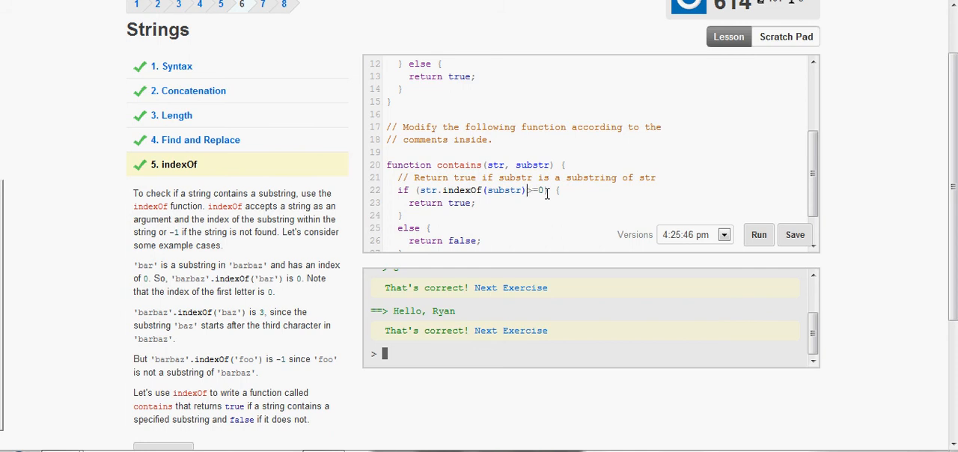
{"action": "scroll", "scroll_direction": "down", "scroll_amount": 3}
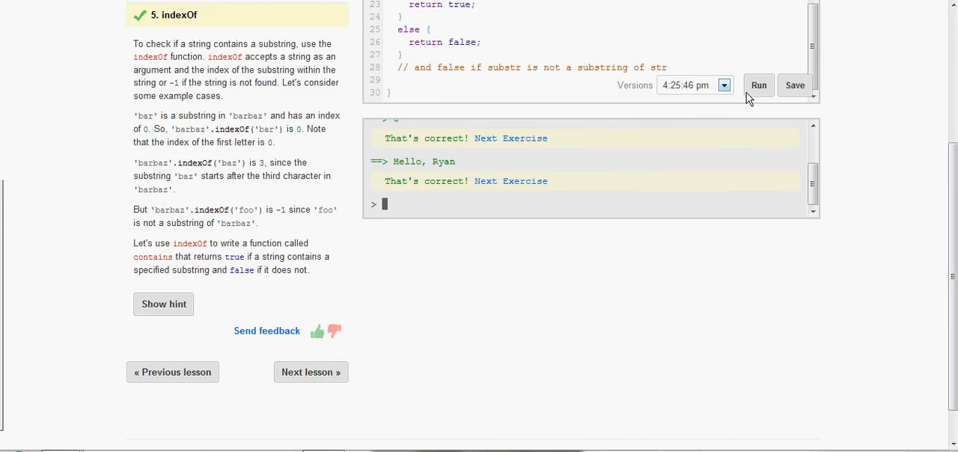
{"action": "left_click", "coordinate": [758, 84]}
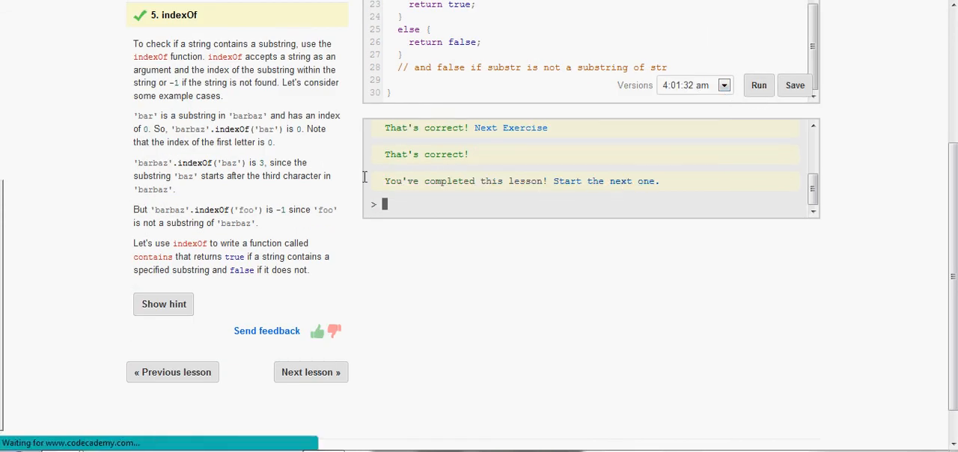
- Open the Numbers lesson and enter 0.1+0.2 in its console
{"action": "left_click", "coordinate": [311, 372]}
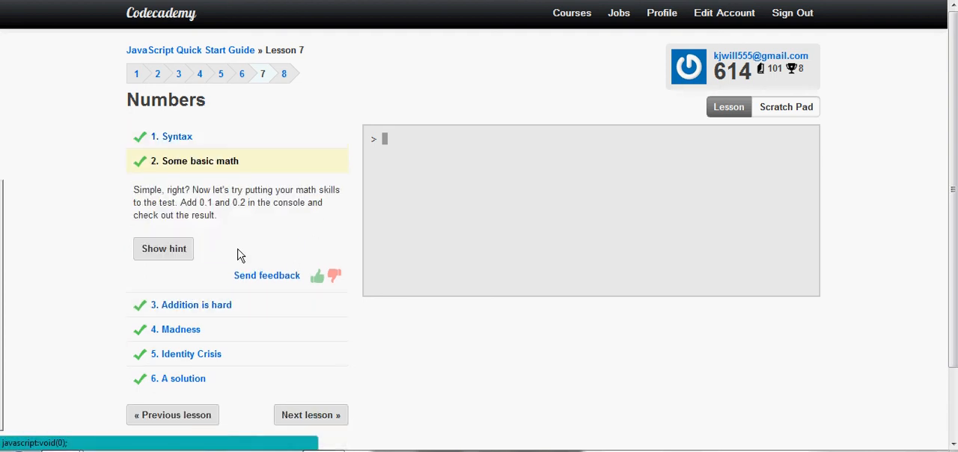
{"action": "mouse_move", "coordinate": [371, 215]}
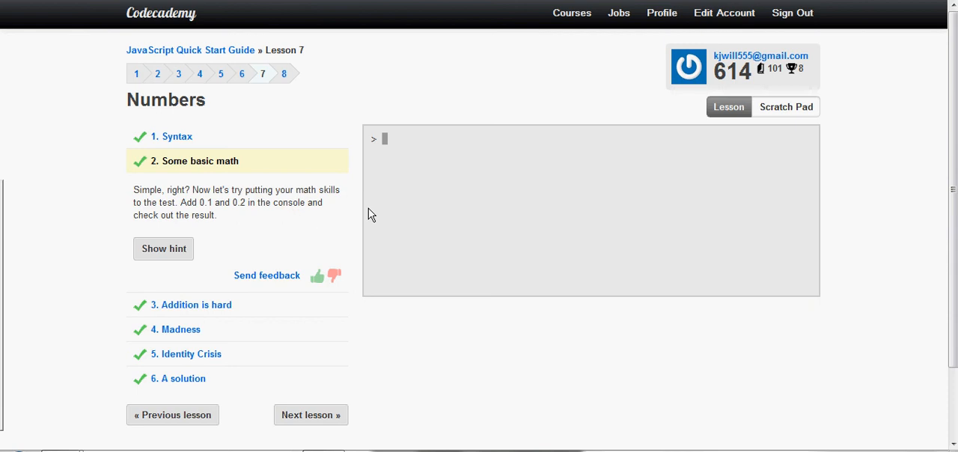
{"action": "mouse_move", "coordinate": [429, 203]}
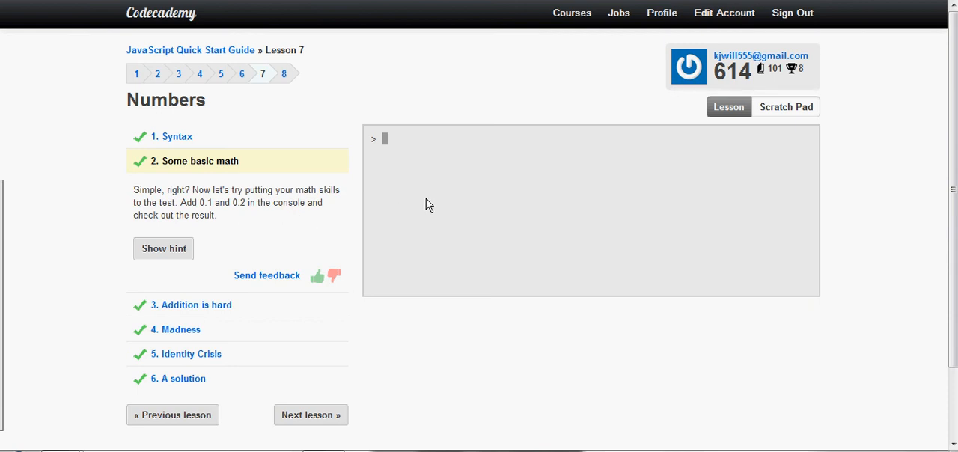
{"action": "type", "text": "0.1+0.2"}
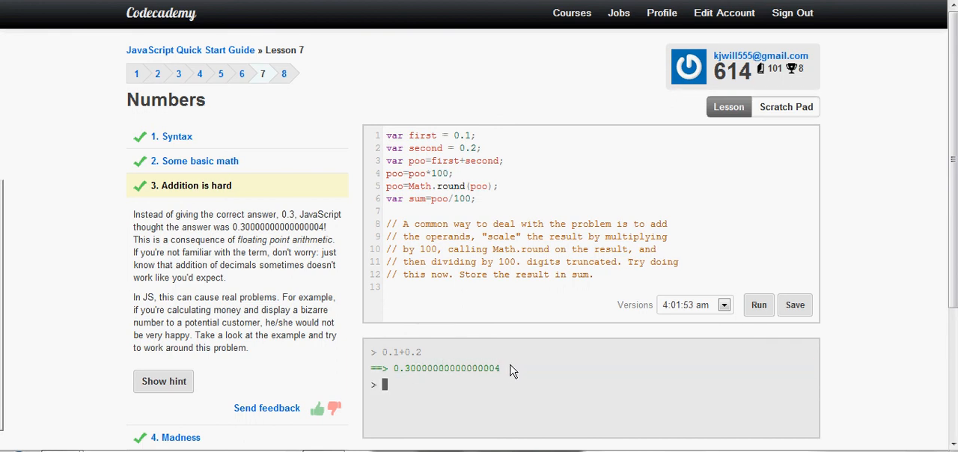
{"action": "mouse_move", "coordinate": [178, 305]}
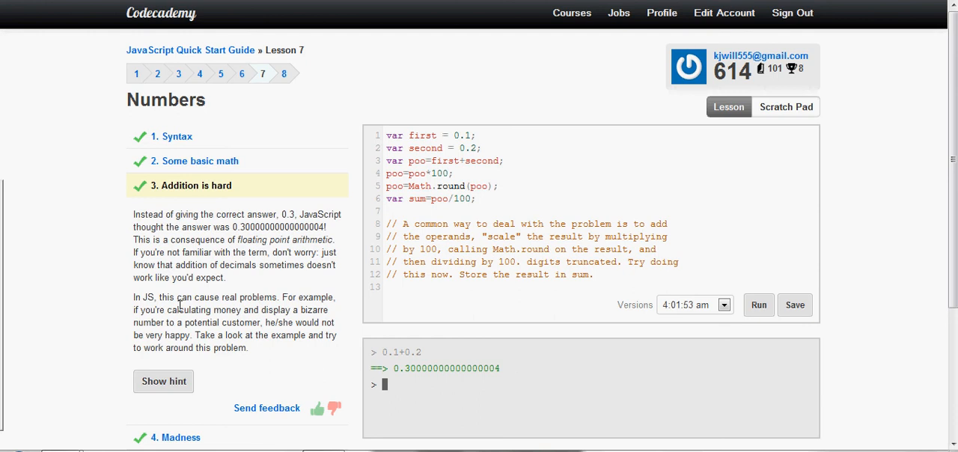
{"action": "mouse_move", "coordinate": [204, 301]}
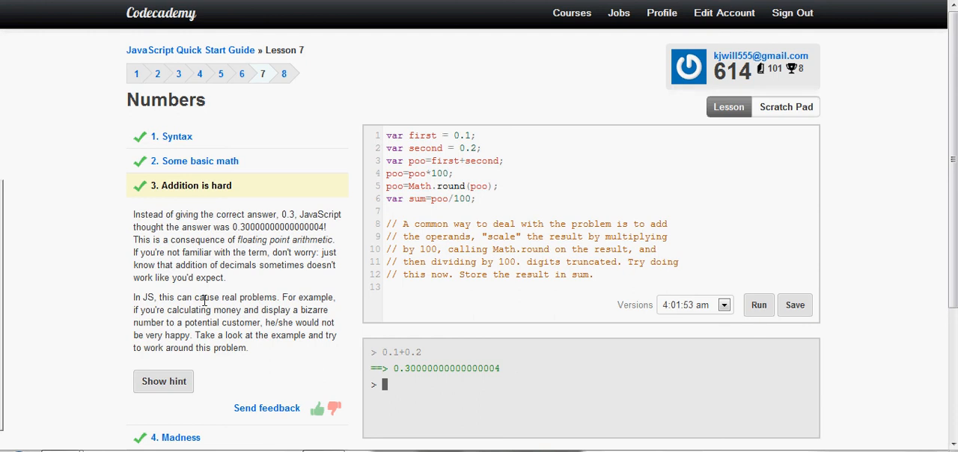
- Run the code scaling first+second by 100, rounding, and storing poo/100 in sum
{"action": "scroll", "scroll_direction": "down", "scroll_amount": 3}
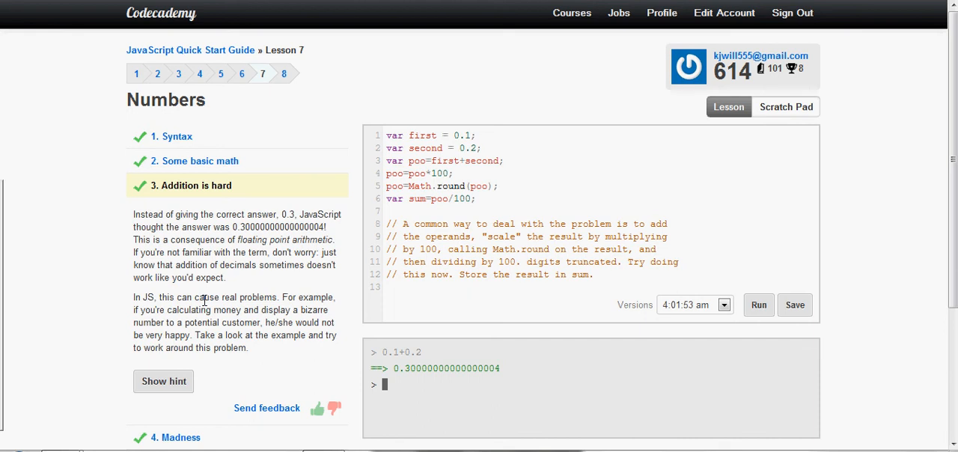
{"action": "scroll", "scroll_direction": "down", "scroll_amount": 3}
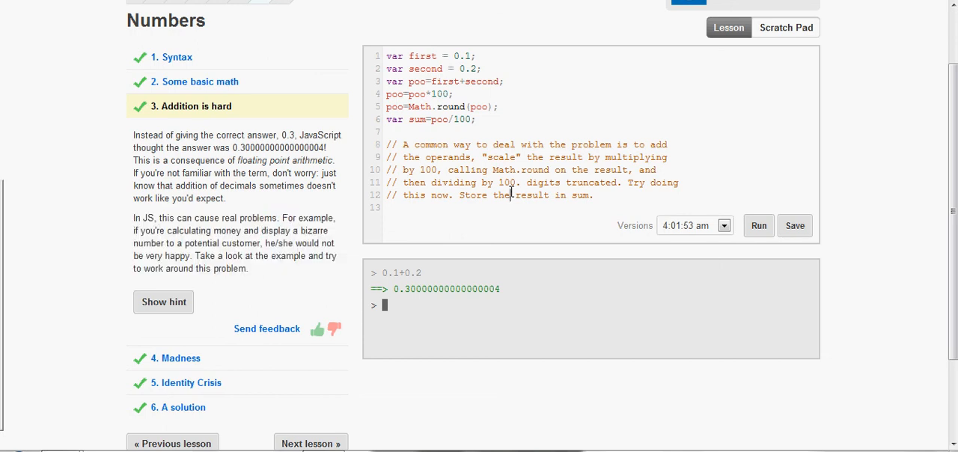
{"action": "mouse_move", "coordinate": [512, 197]}
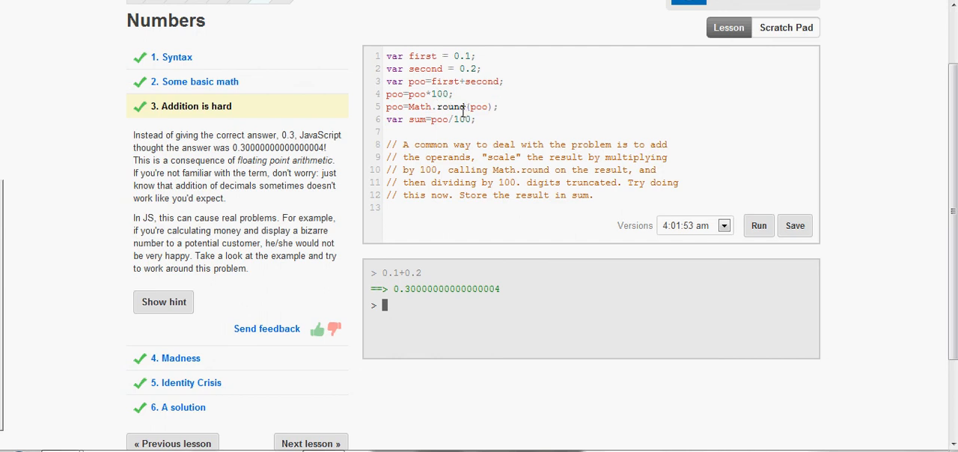
{"action": "mouse_move", "coordinate": [420, 119]}
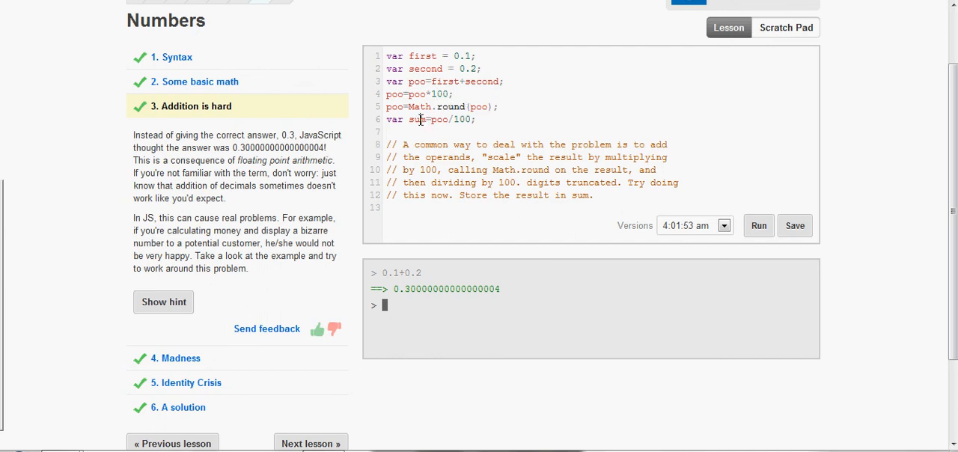
{"action": "mouse_move", "coordinate": [471, 132]}
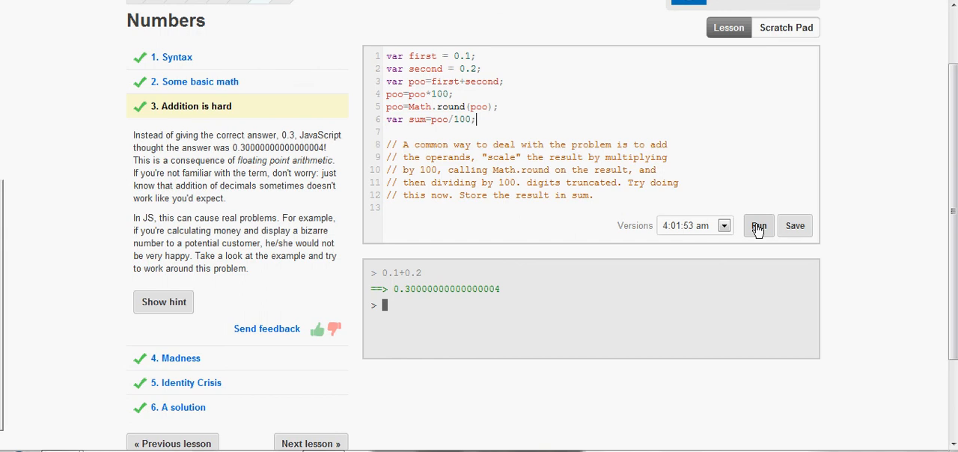
{"action": "left_click", "coordinate": [758, 225]}
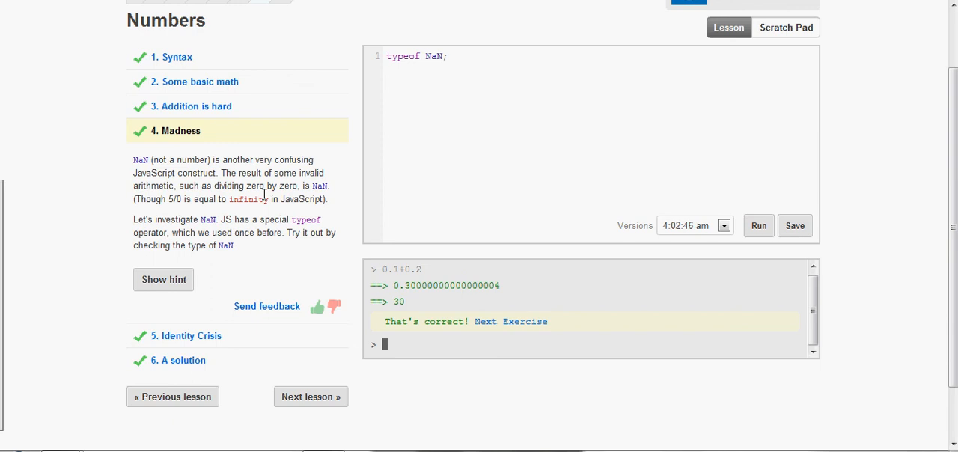
{"action": "mouse_move", "coordinate": [290, 215]}
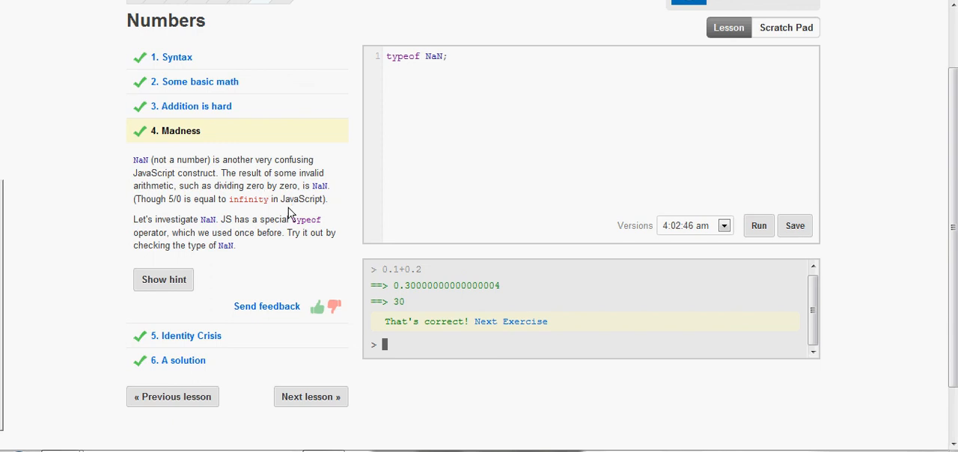
{"action": "mouse_move", "coordinate": [393, 166]}
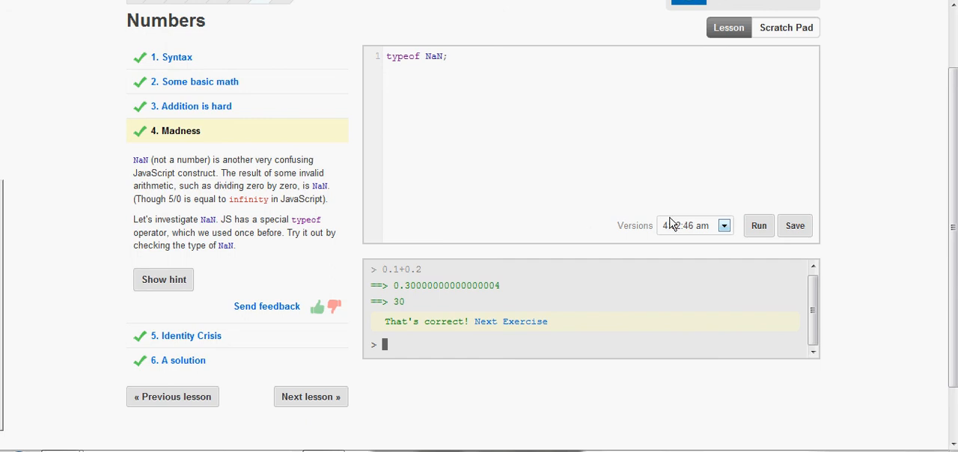
- Run typeof NaN; in the editor to see its type
{"action": "left_click", "coordinate": [758, 225]}
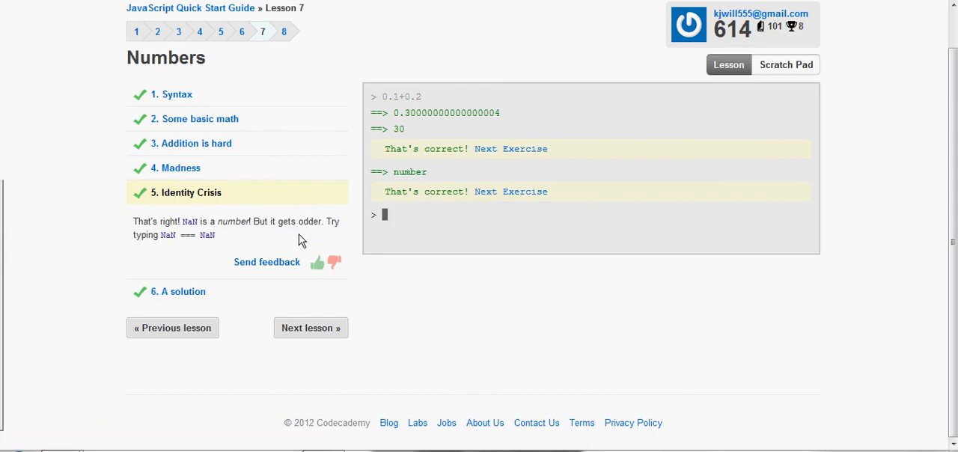
{"action": "mouse_move", "coordinate": [442, 248]}
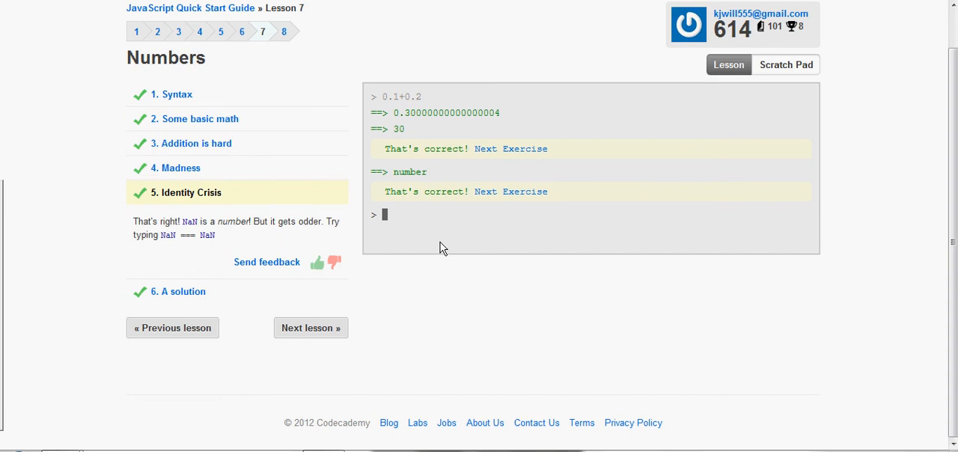
{"action": "mouse_move", "coordinate": [467, 229]}
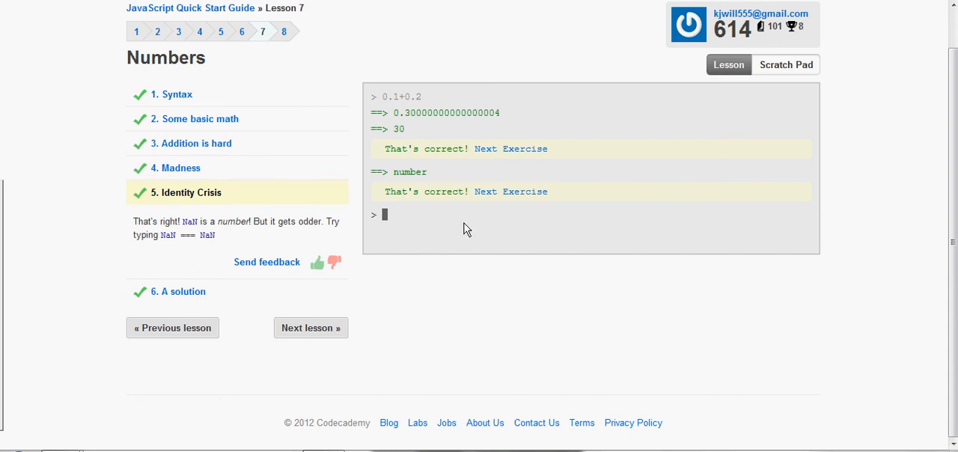
{"action": "mouse_move", "coordinate": [479, 231]}
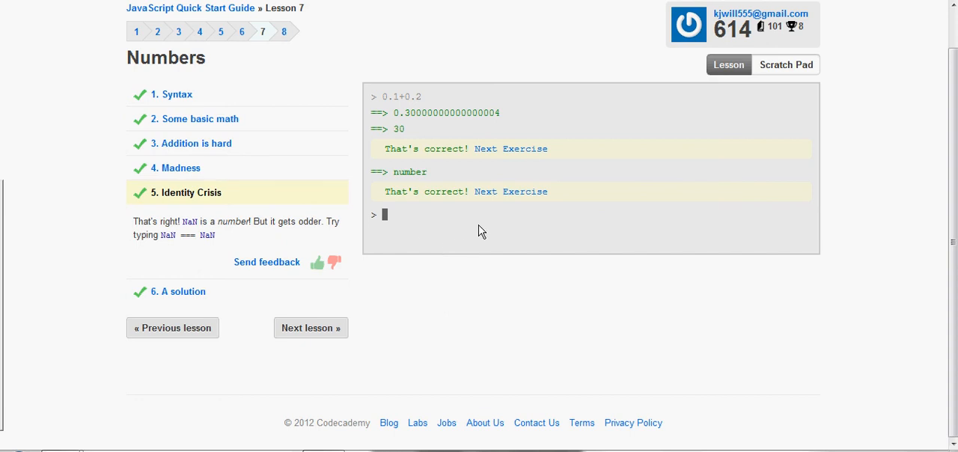
- Enter NaN === NaN in the console
{"action": "type", "text": "NaN"}
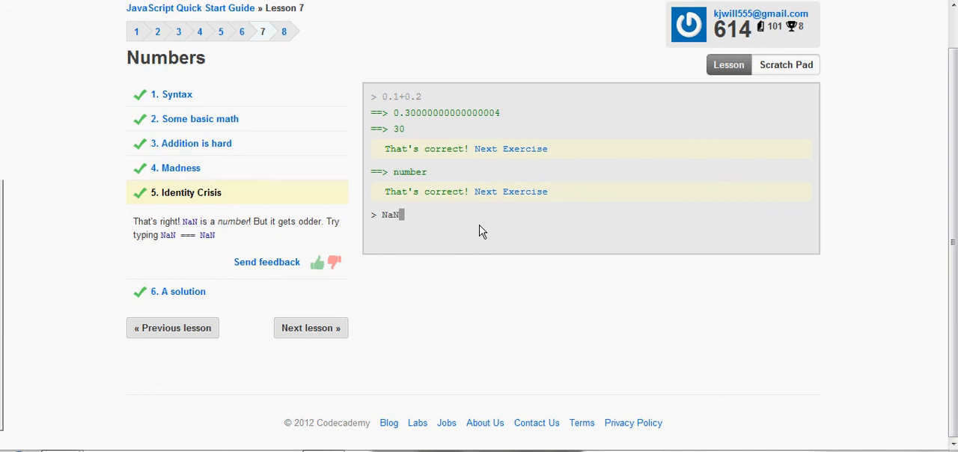
{"action": "type", "text": "===Nan"}
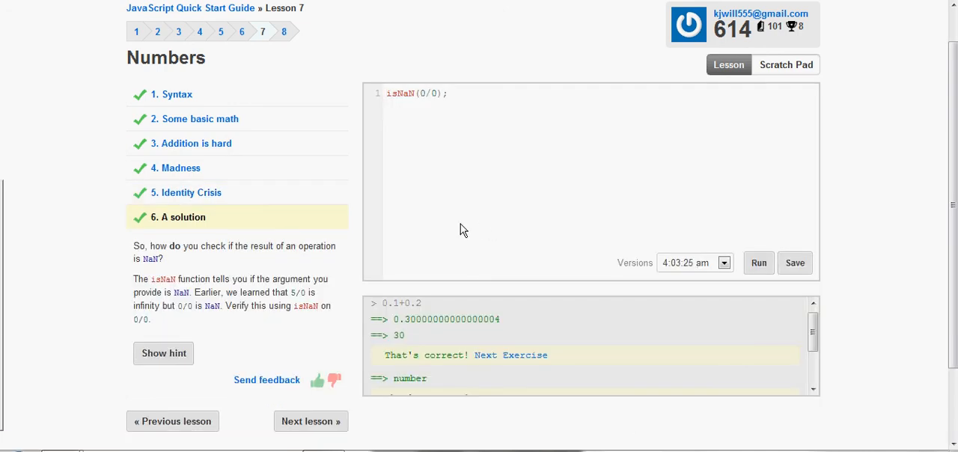
{"action": "mouse_move", "coordinate": [206, 322]}
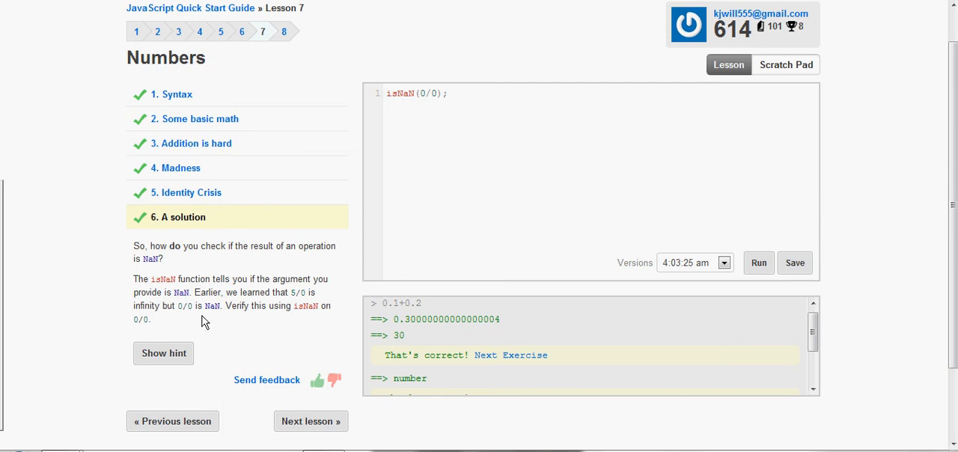
- Run isNaN(0/0); in the editor to confirm it returns true
{"action": "scroll", "scroll_direction": "down", "scroll_amount": 3}
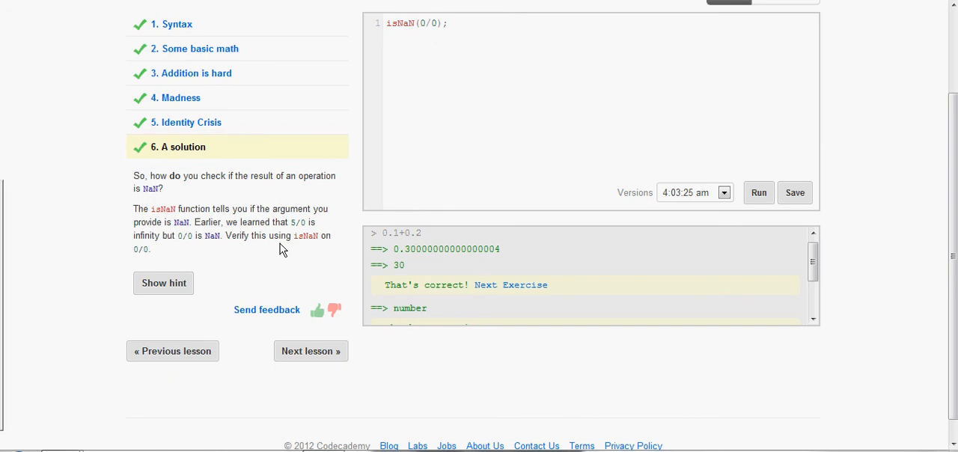
{"action": "left_click", "coordinate": [449, 23]}
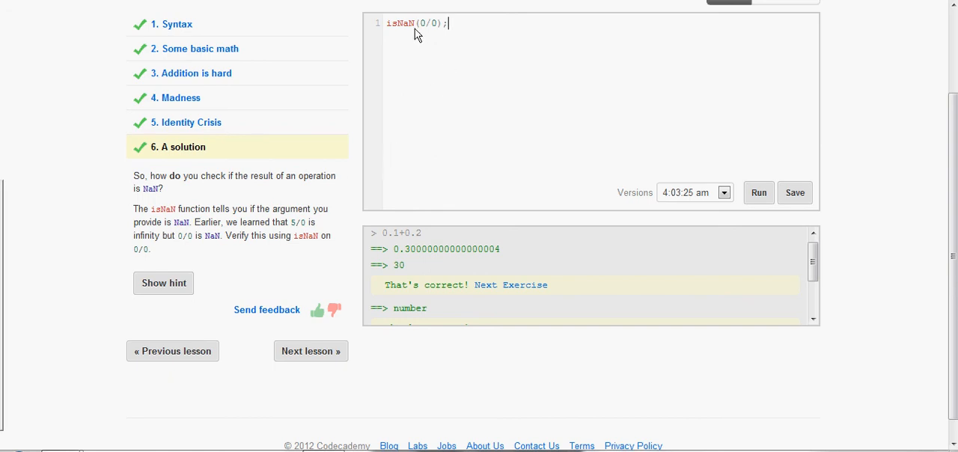
{"action": "mouse_move", "coordinate": [759, 192]}
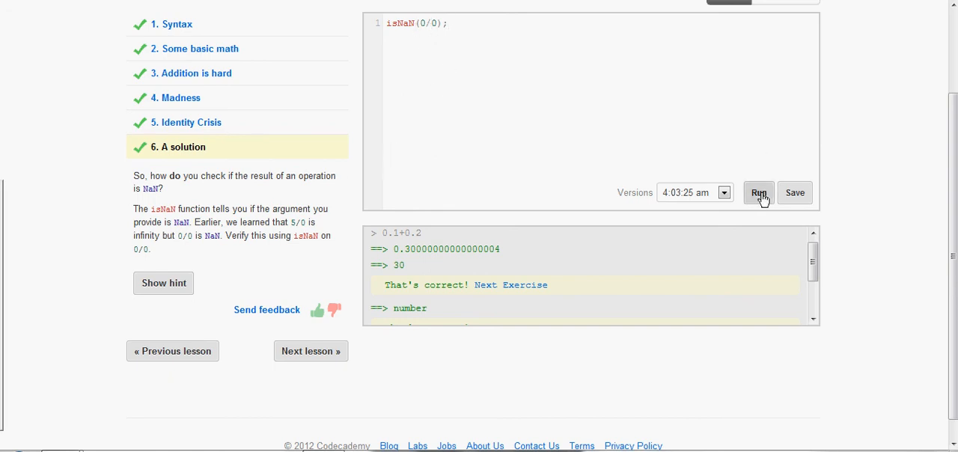
{"action": "left_click", "coordinate": [759, 193]}
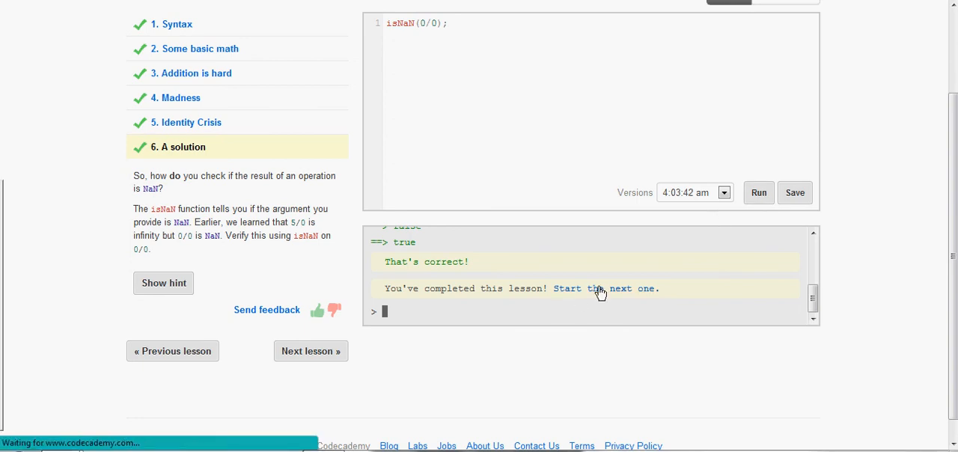